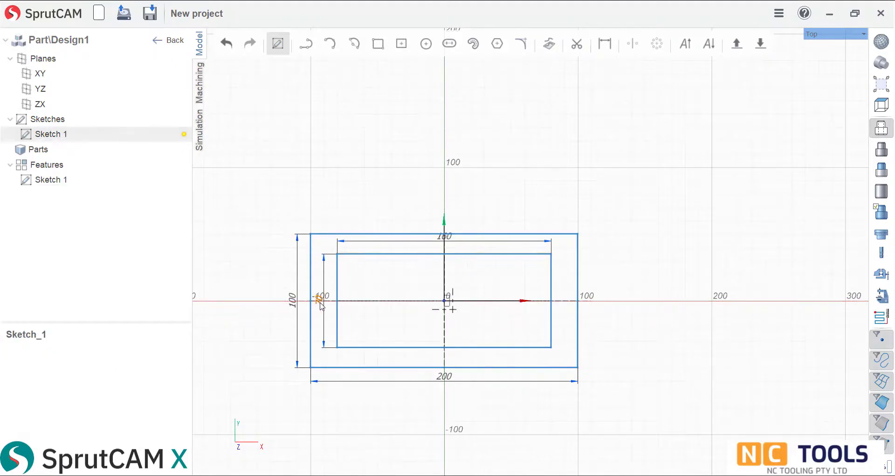
# Round the outer rectangle's corners to R12, starting at the bottom-left corner.
pyautogui.click(523, 44)
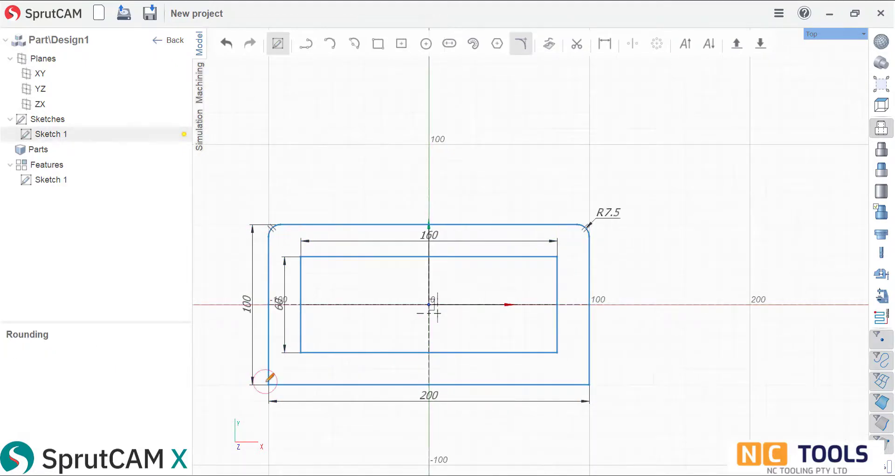
pyautogui.click(425, 44)
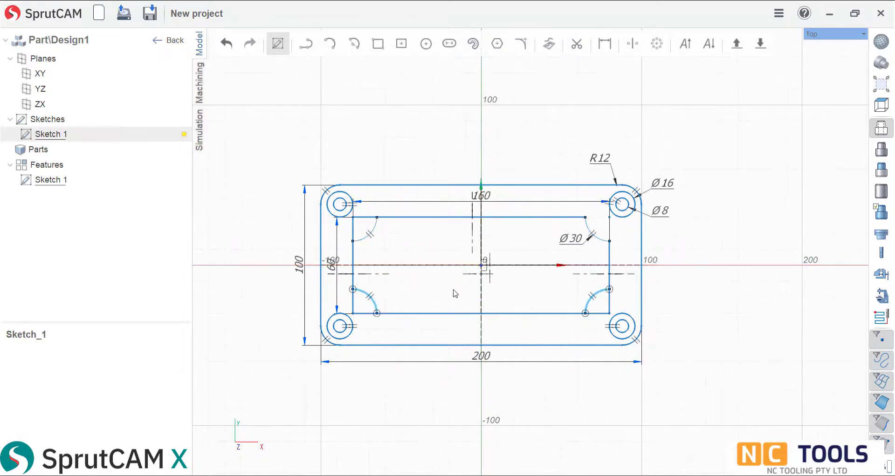
# Finish the sketch and extrude the raised boss to Z 17.5.
pyautogui.click(578, 43)
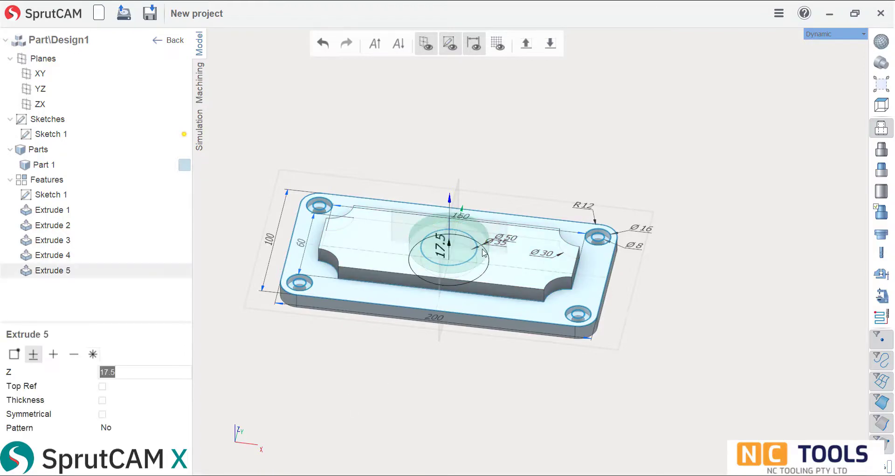
pyautogui.click(199, 82)
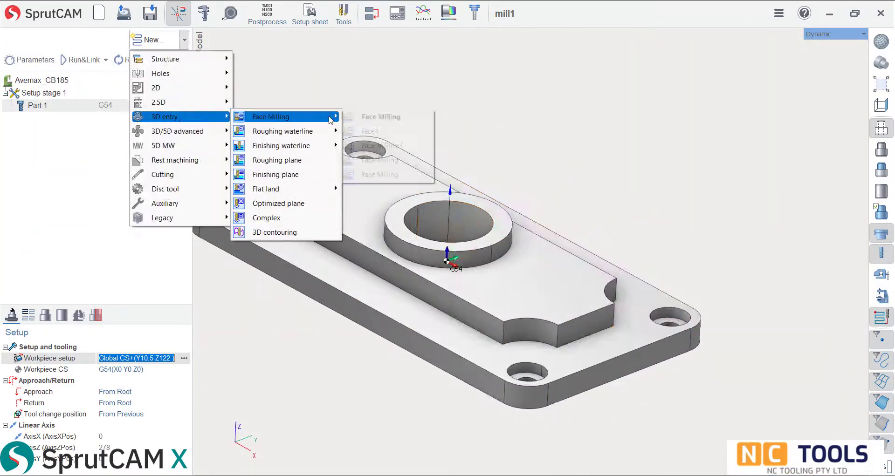
# Add face milling and the largeh 2D contouring operation with its hole geometry.
pyautogui.click(270, 117)
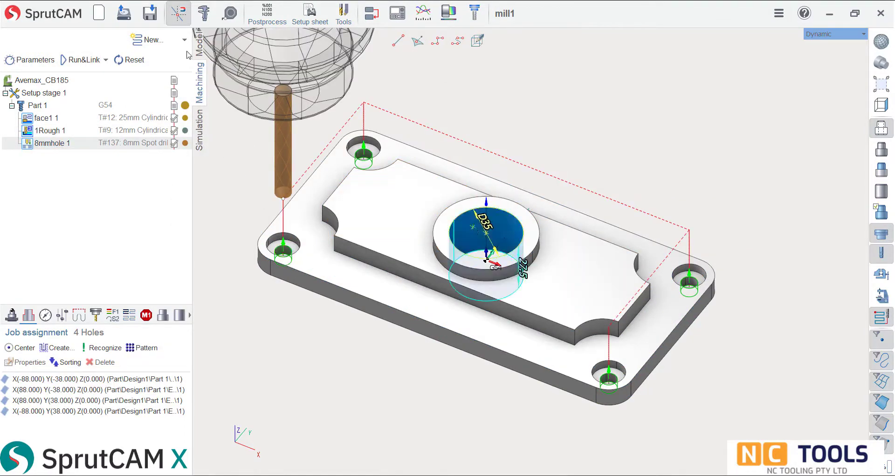
pyautogui.click(154, 40)
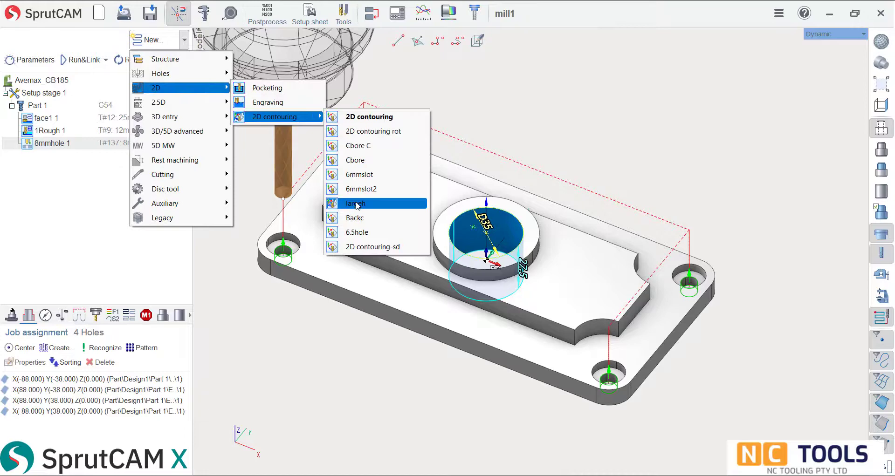
pyautogui.click(355, 203)
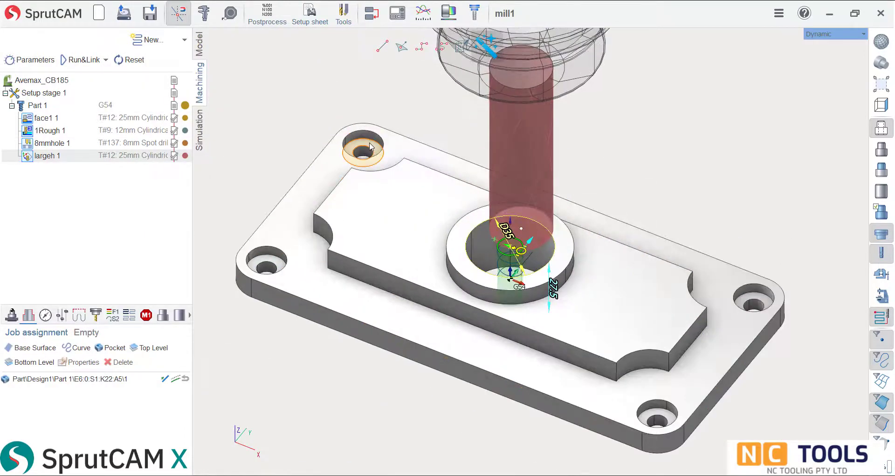
pyautogui.click(149, 39)
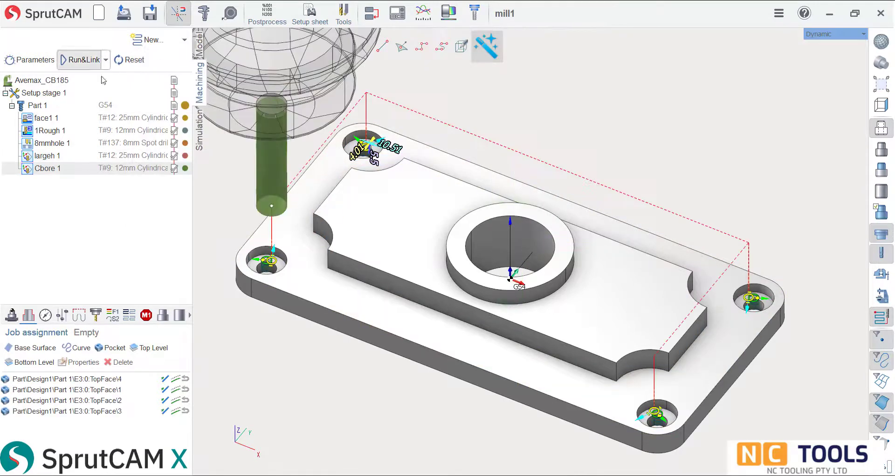
pyautogui.click(156, 40)
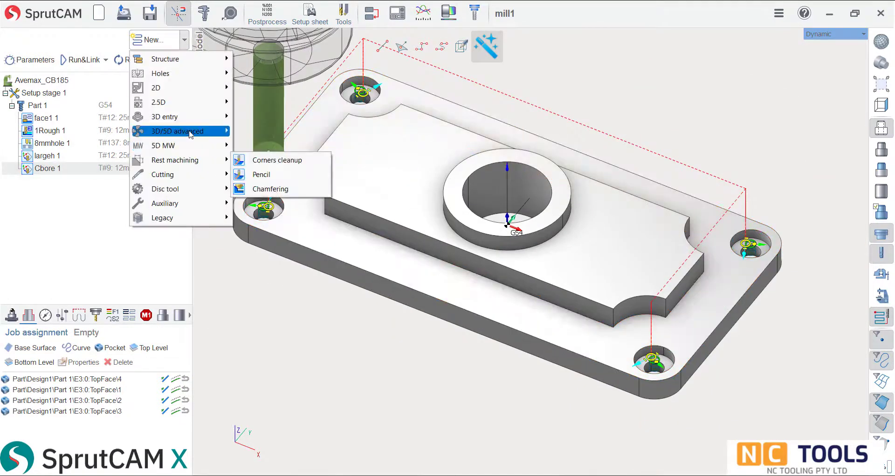